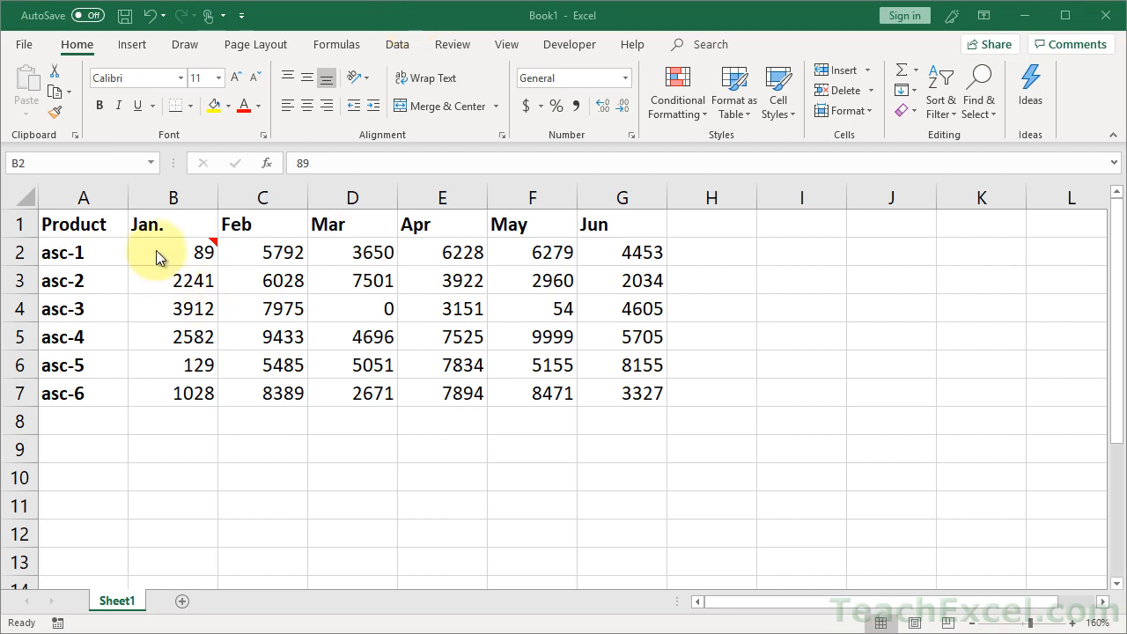
pyautogui.moveTo(194, 251)
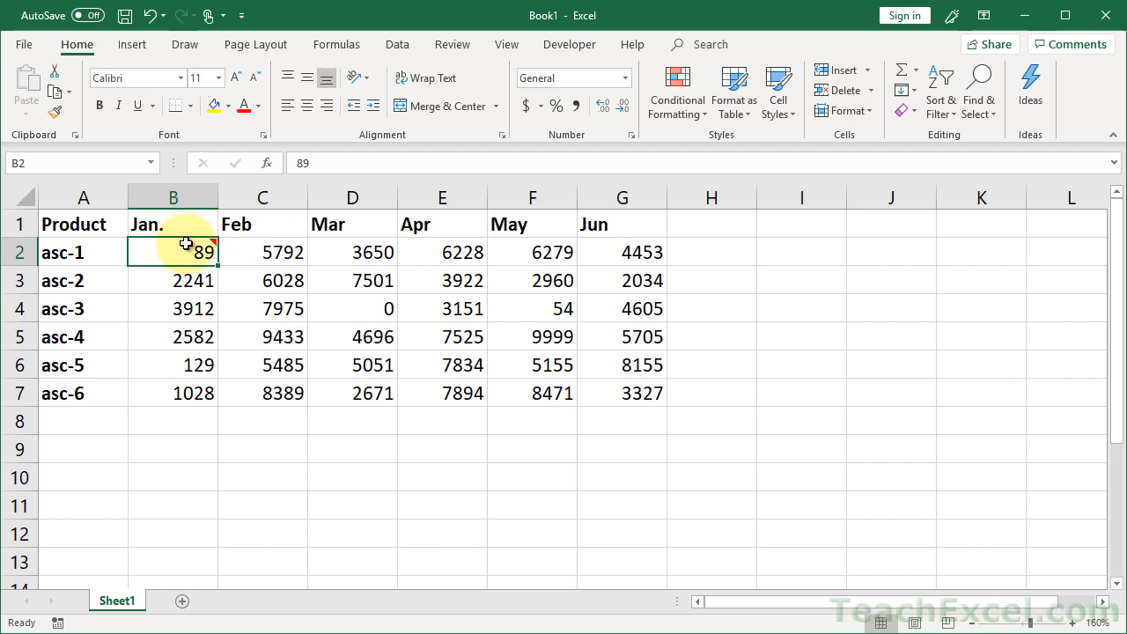
# - Paste only B2's 'This number looks odd!' comment onto the zero in D4
pyautogui.click(352, 308)
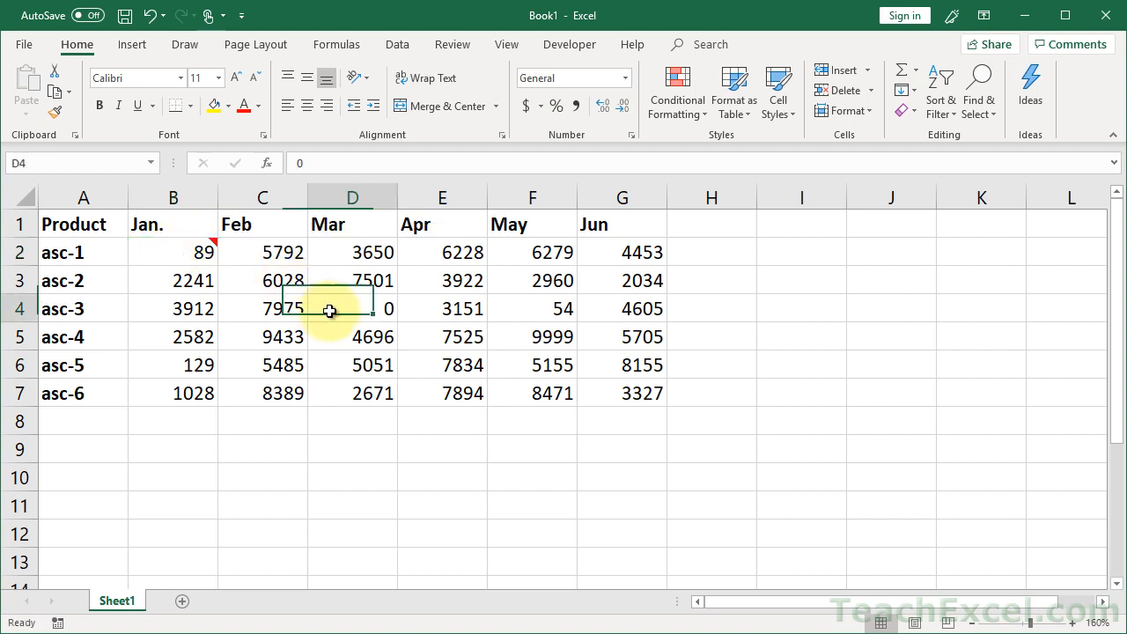
pyautogui.click(173, 253)
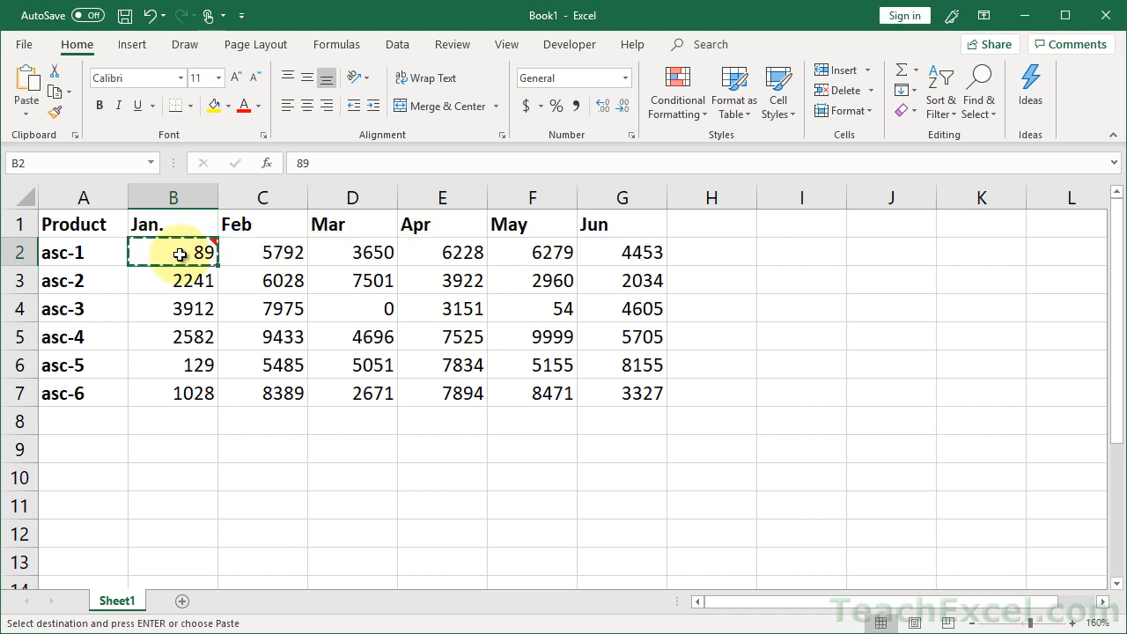
pyautogui.click(352, 308)
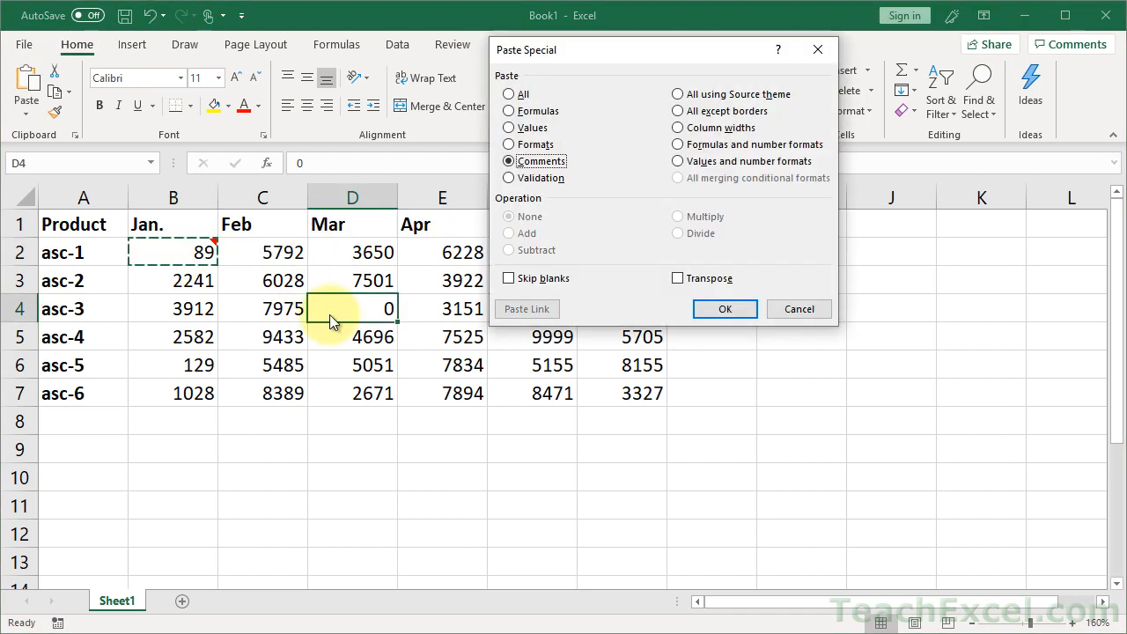
pyautogui.click(724, 308)
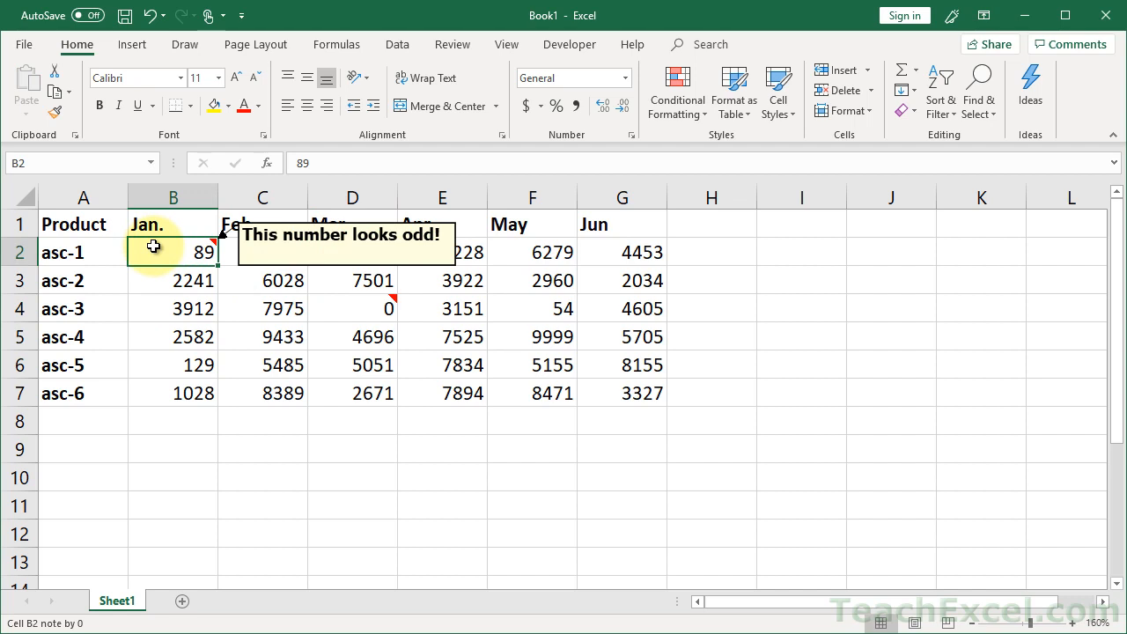
pyautogui.moveTo(474, 332)
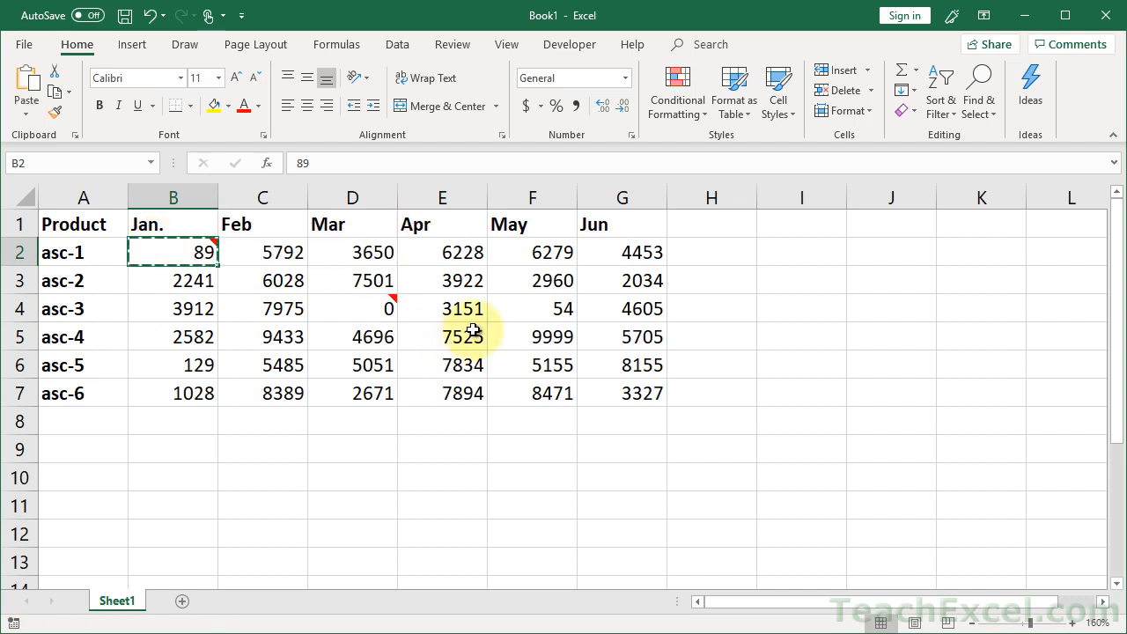
pyautogui.moveTo(543, 309)
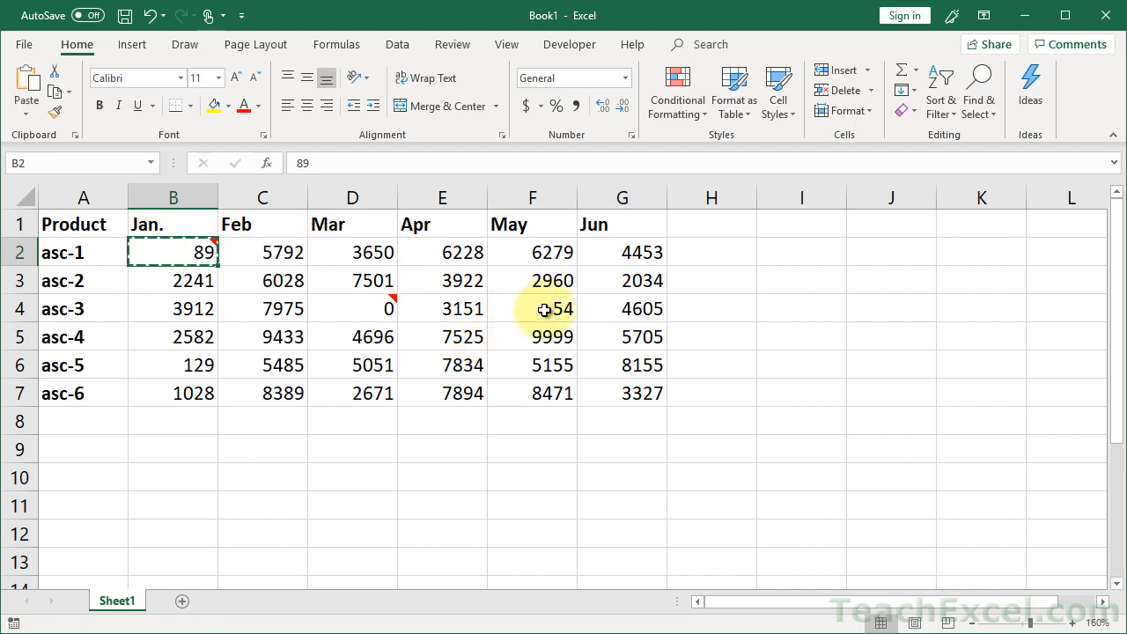
# - Paste B2's comment only into F4 (54), B6 (129) and E7 (7894) together
pyautogui.click(532, 308)
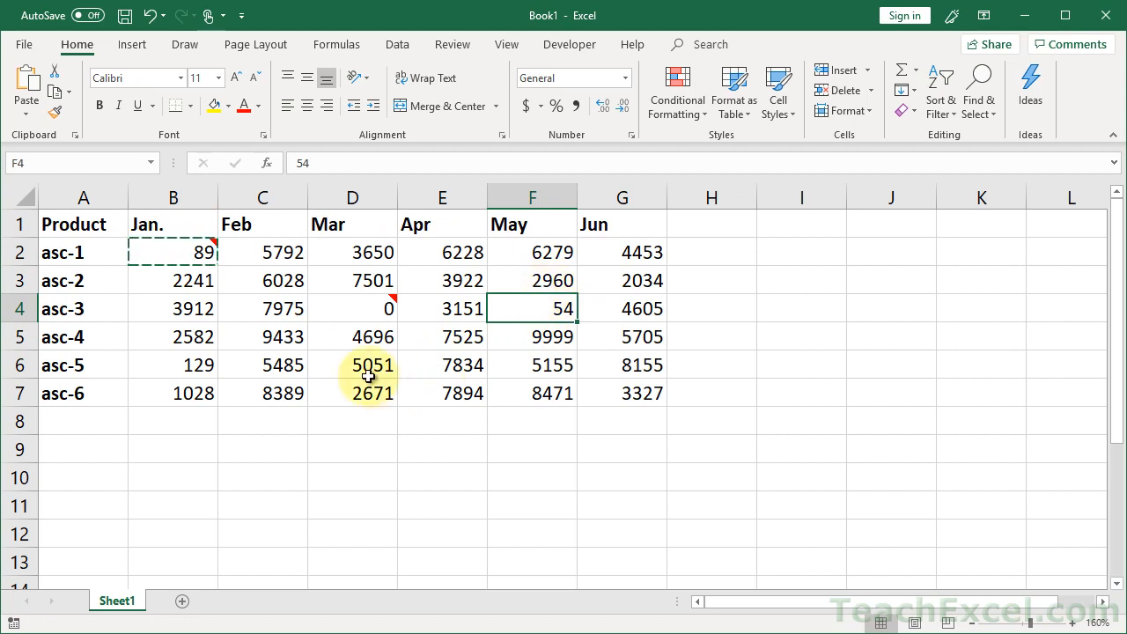
pyautogui.moveTo(177, 394)
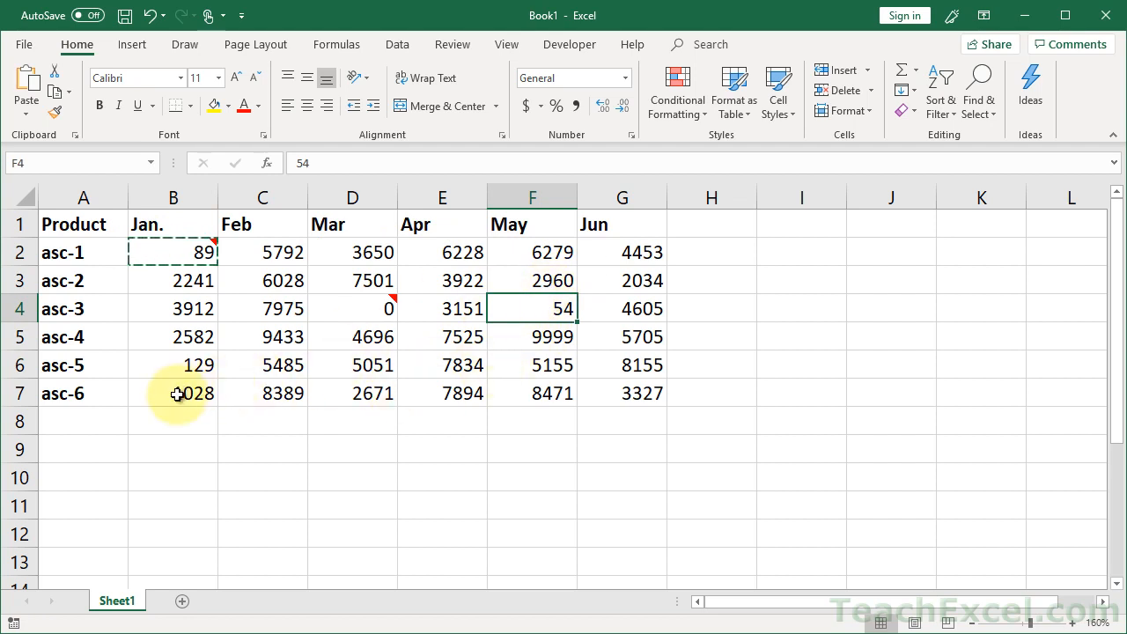
pyautogui.click(173, 365)
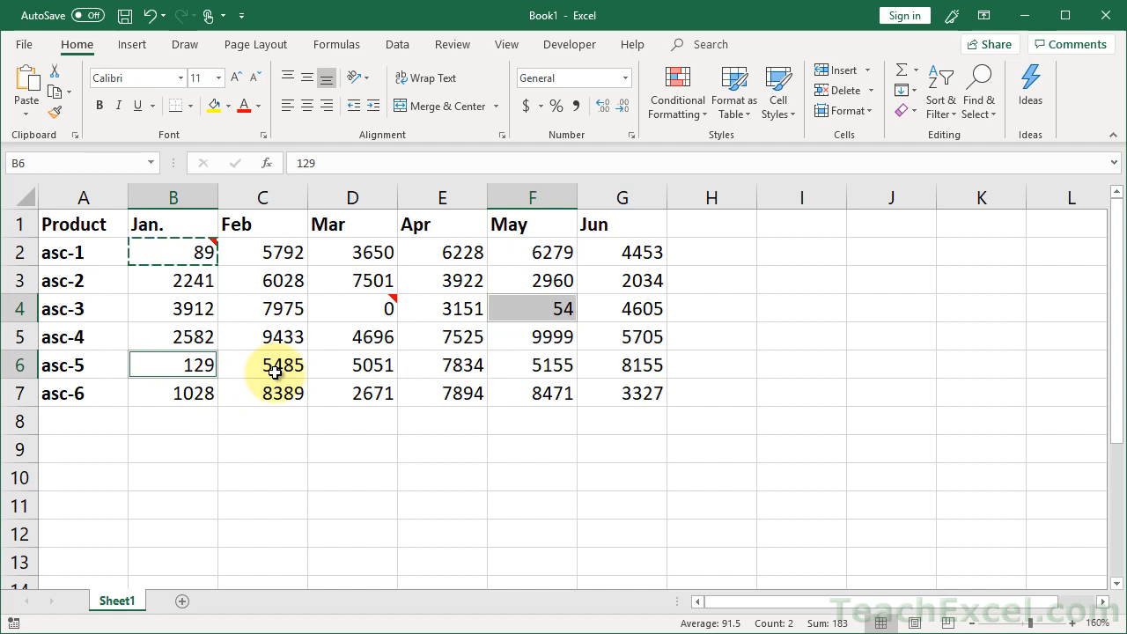
pyautogui.click(442, 393)
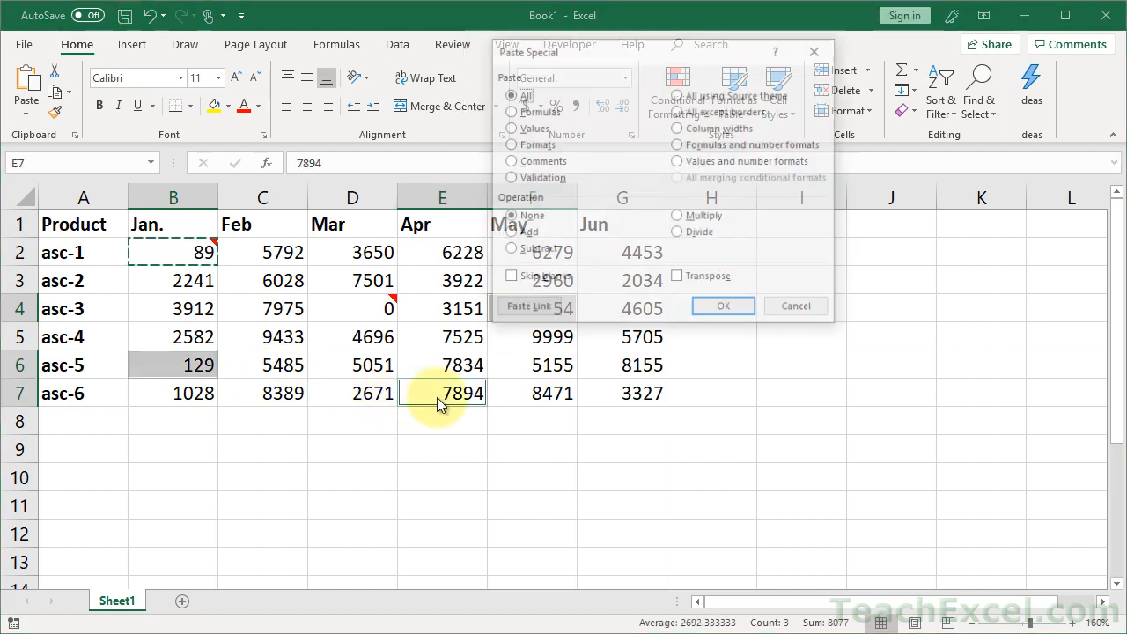
pyautogui.click(795, 306)
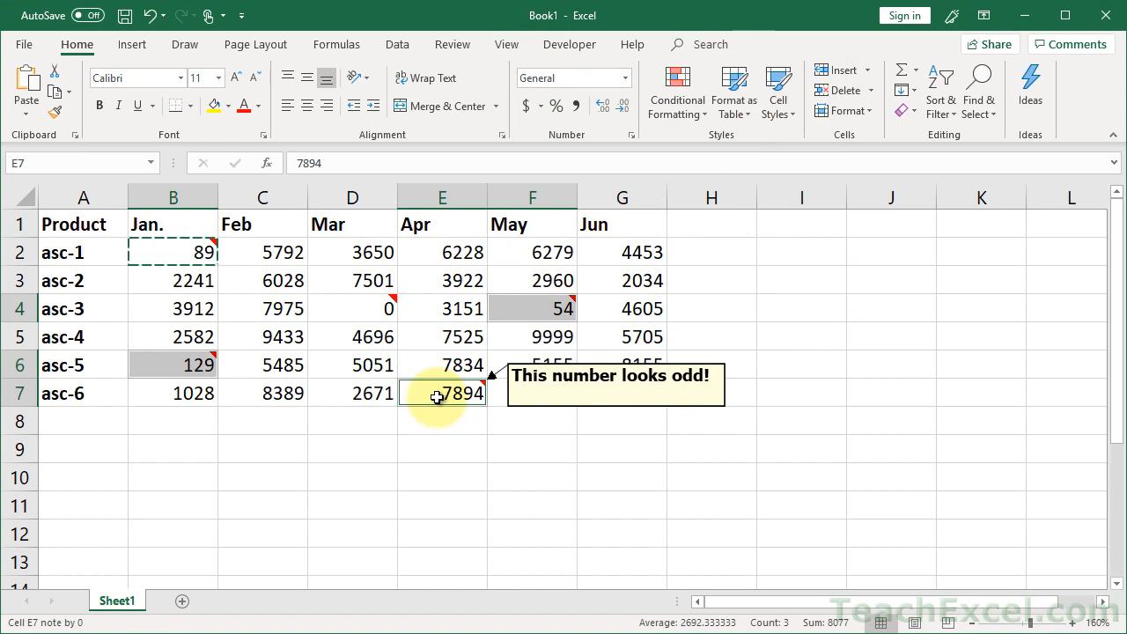
pyautogui.moveTo(351, 300)
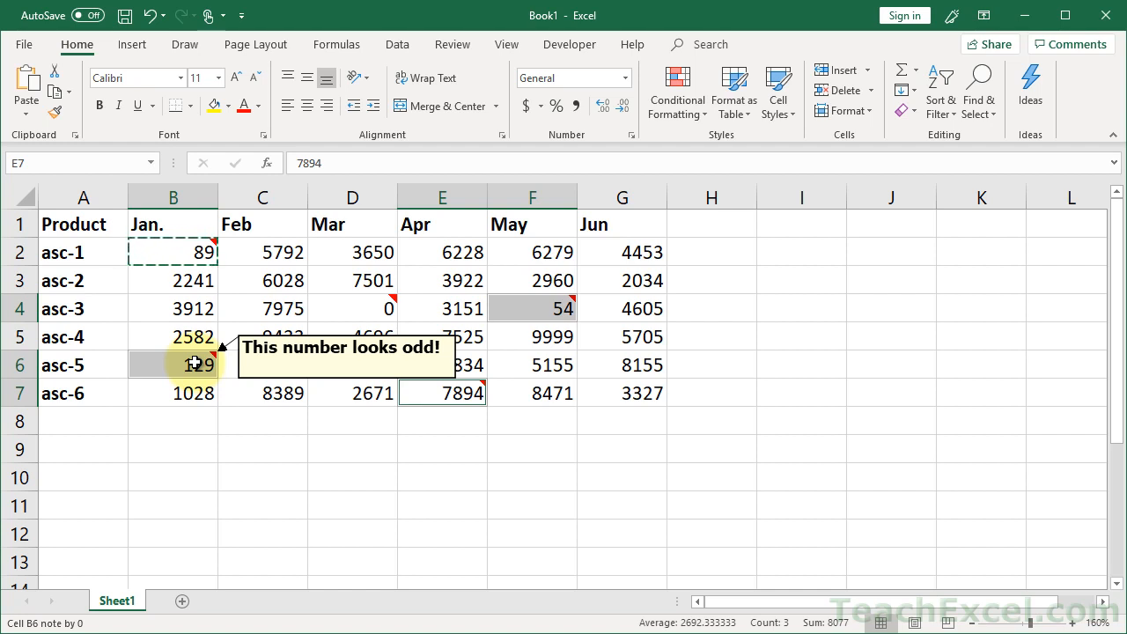
pyautogui.click(173, 252)
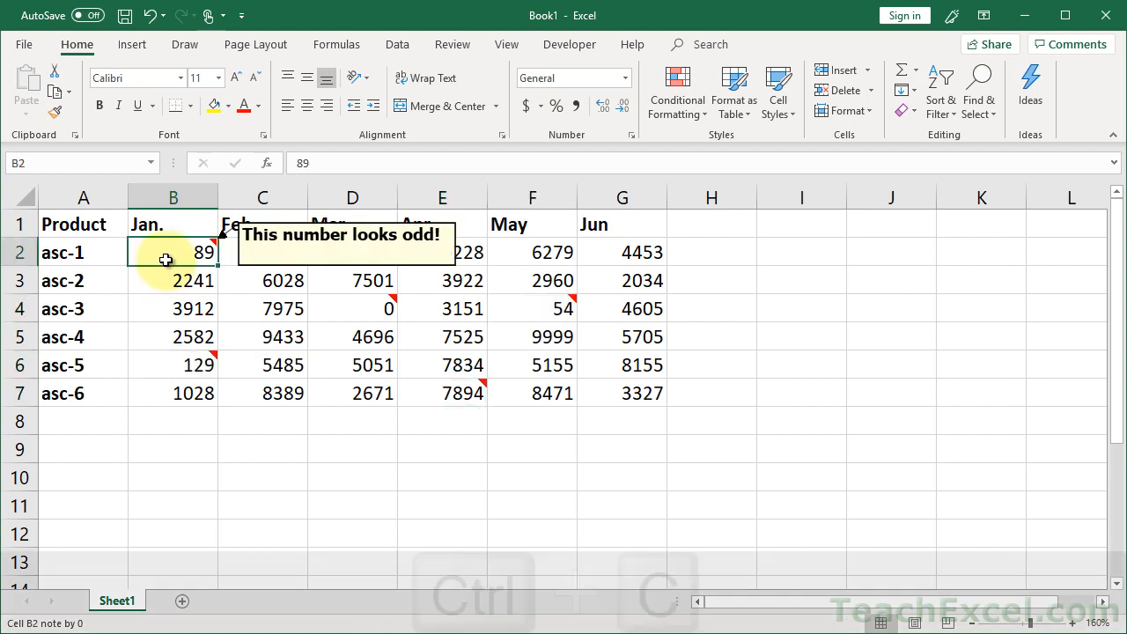
# - Copy commented cell B2 and select C5 (9433) as the paste destination
pyautogui.press('ctrl+c')
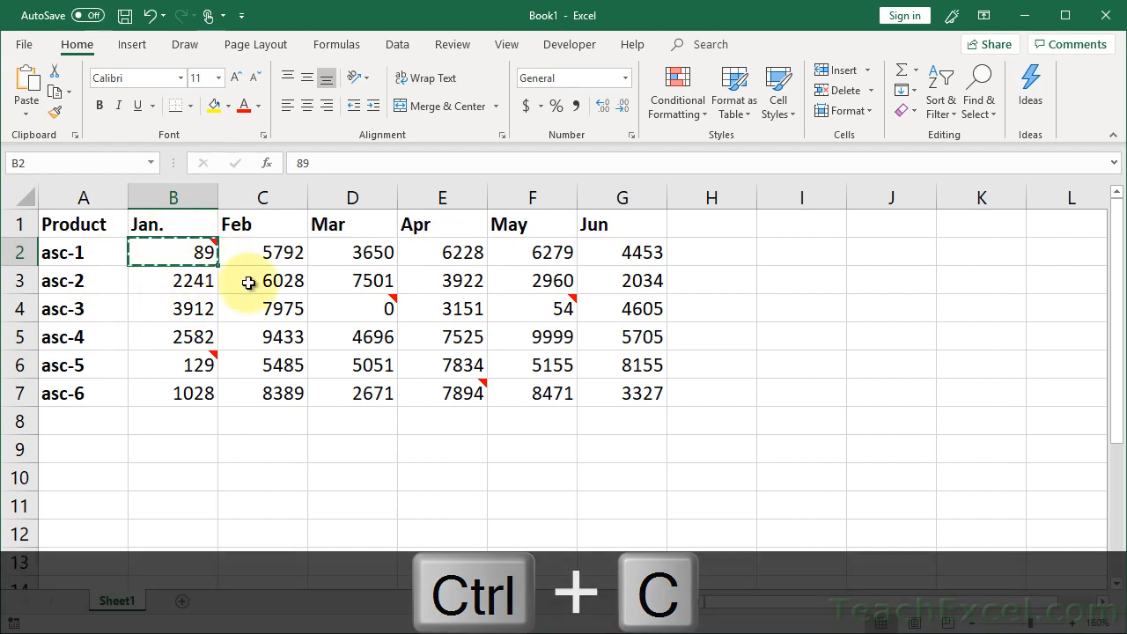
pyautogui.click(262, 336)
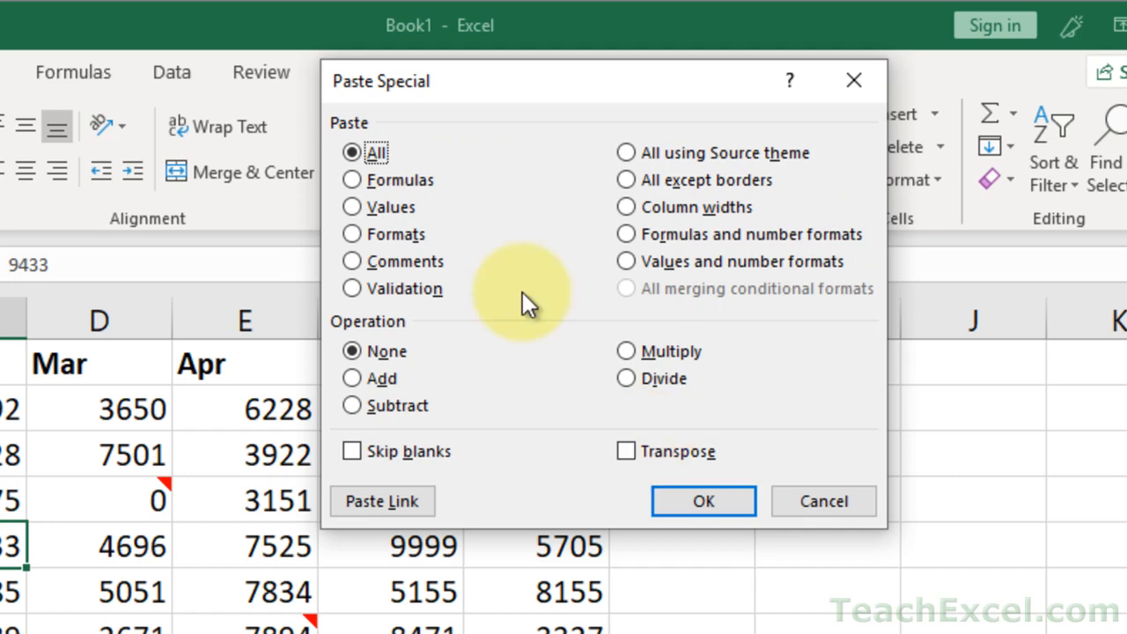
# - Choose Comments as the only thing to paste into C5
pyautogui.click(351, 207)
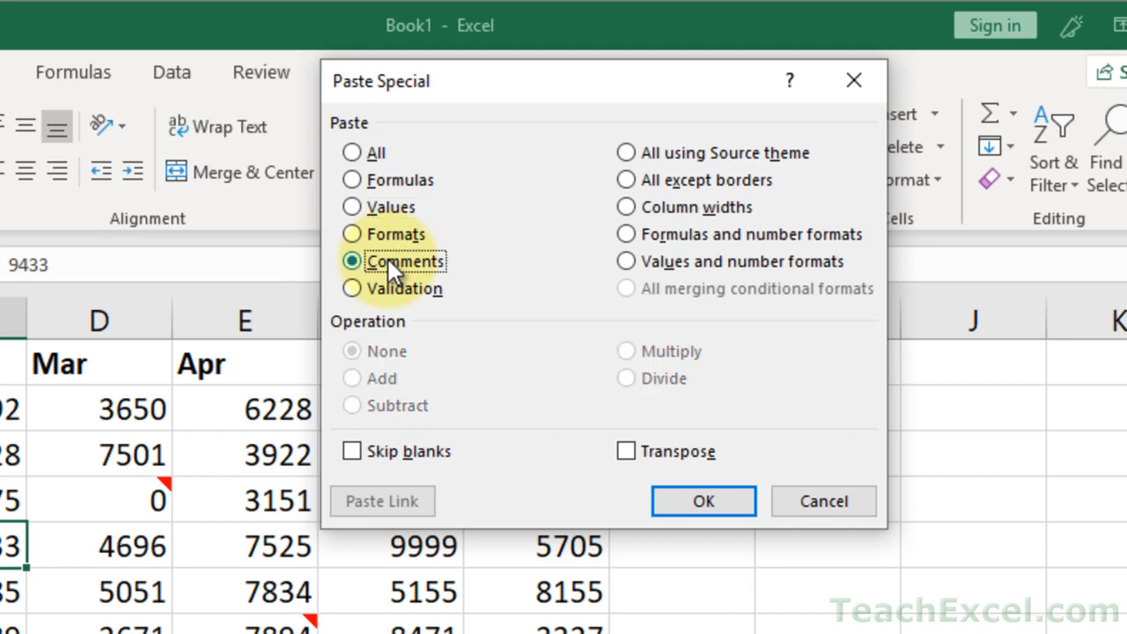
pyautogui.moveTo(656, 225)
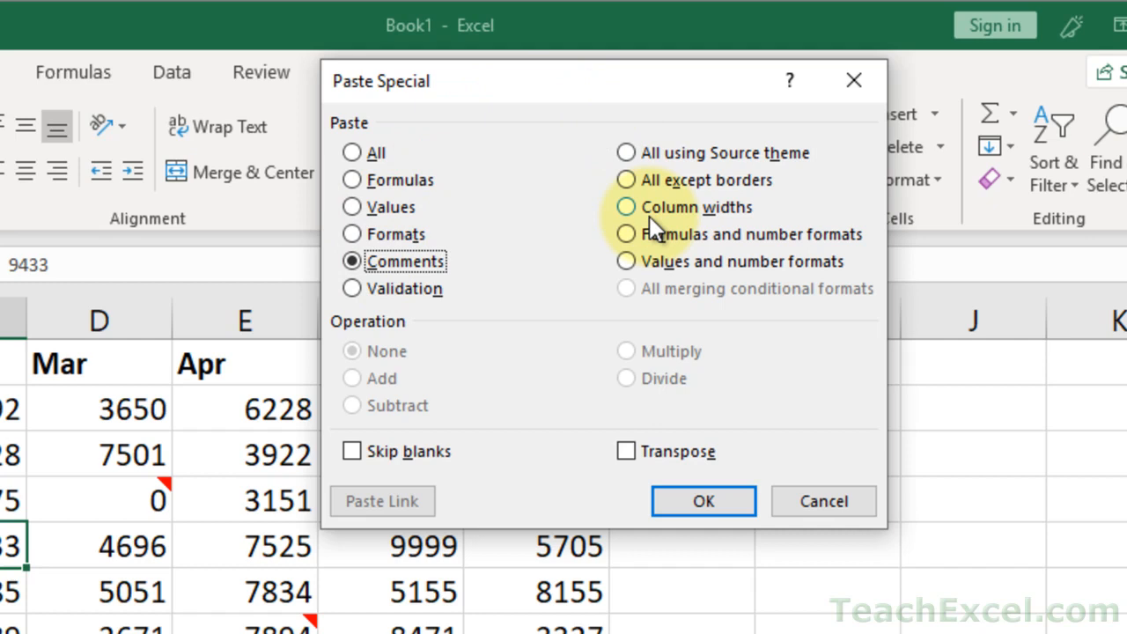
pyautogui.moveTo(518, 366)
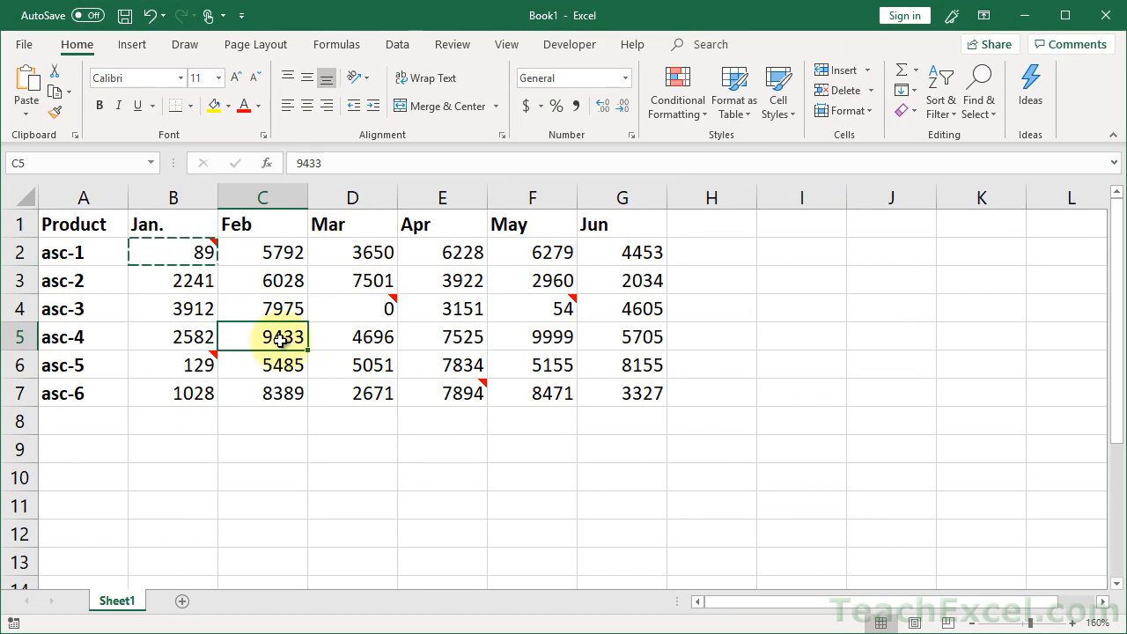
# - Paste B2's 'This number looks odd!' comment into C5 via Alt+E, S, C
pyautogui.press('alt+e s c')
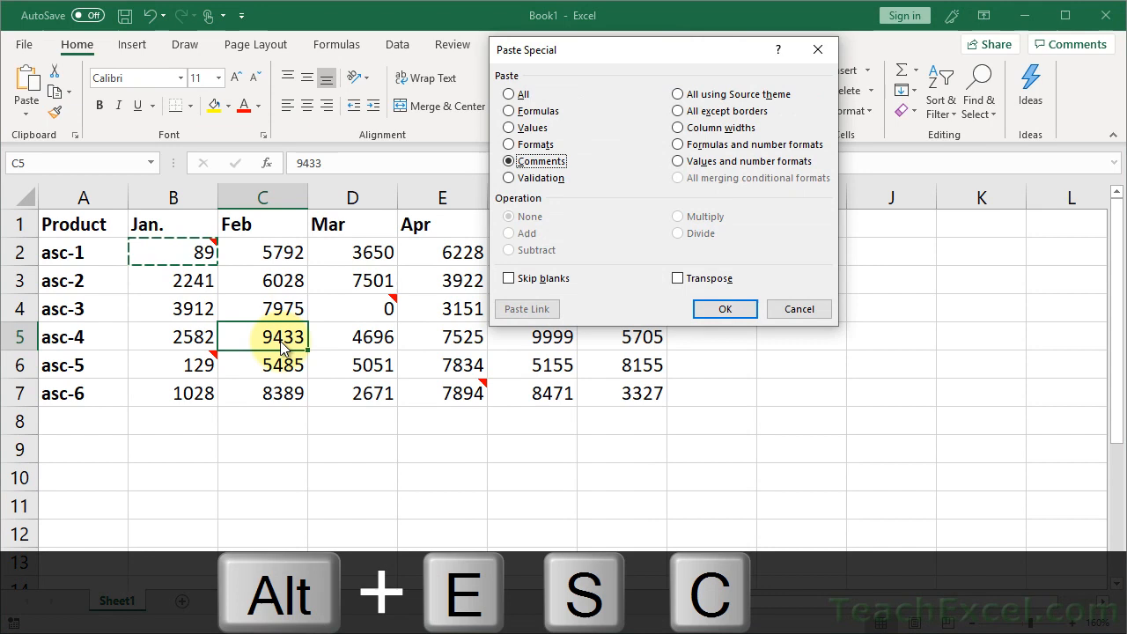
pyautogui.click(724, 308)
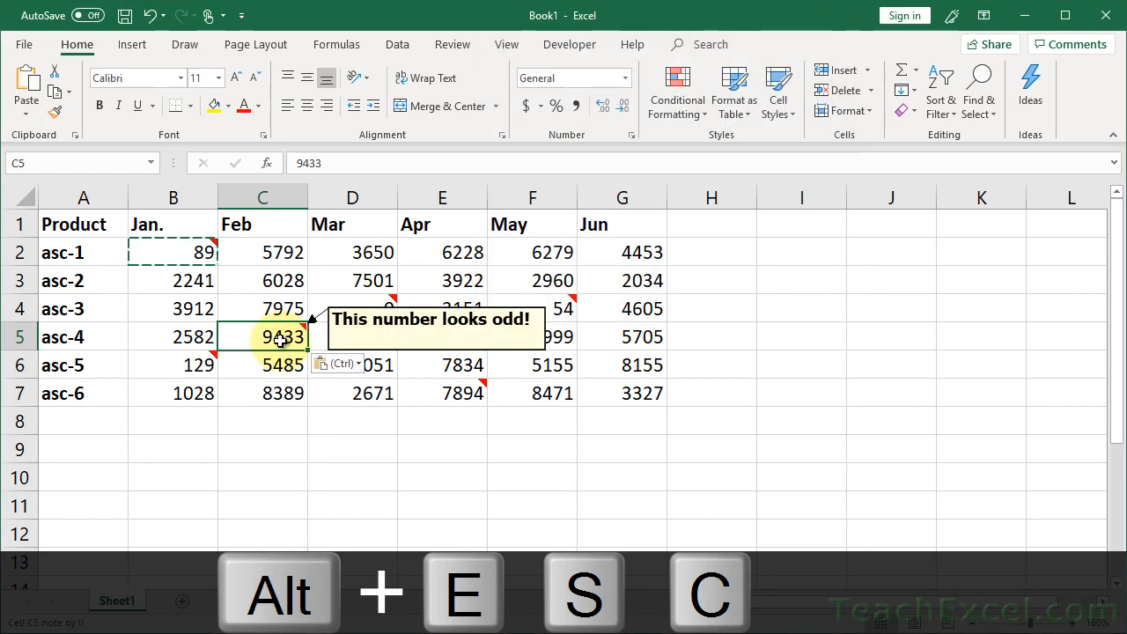